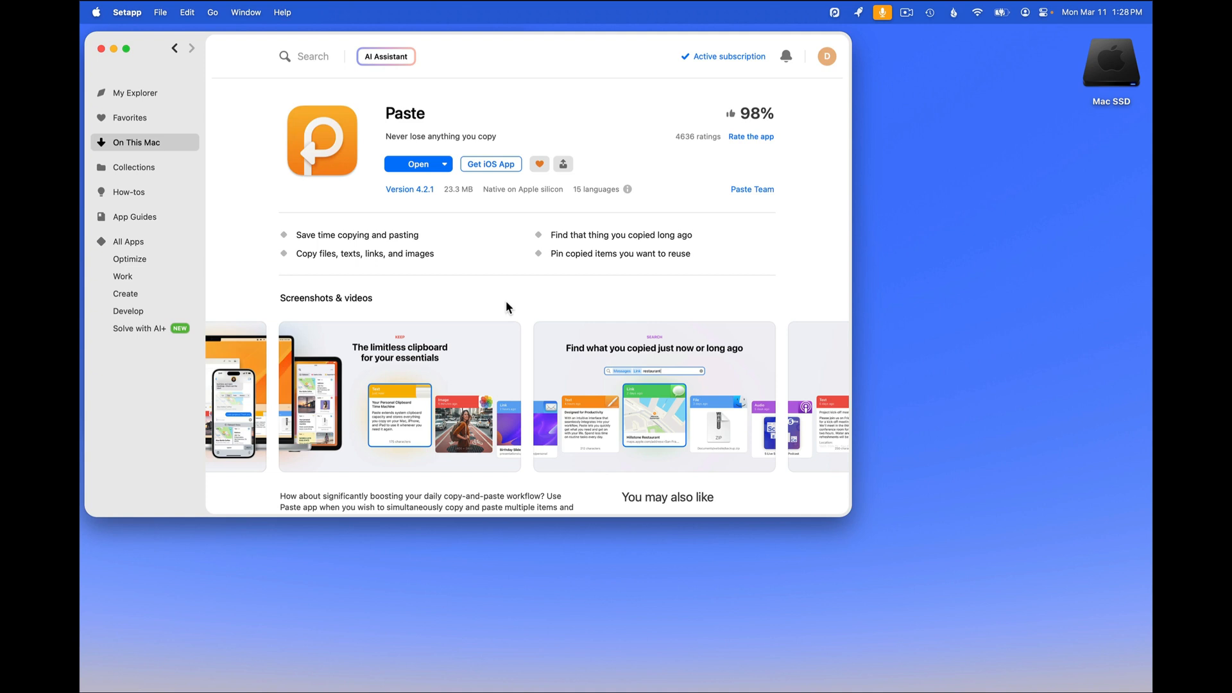
pyautogui.moveTo(496, 297)
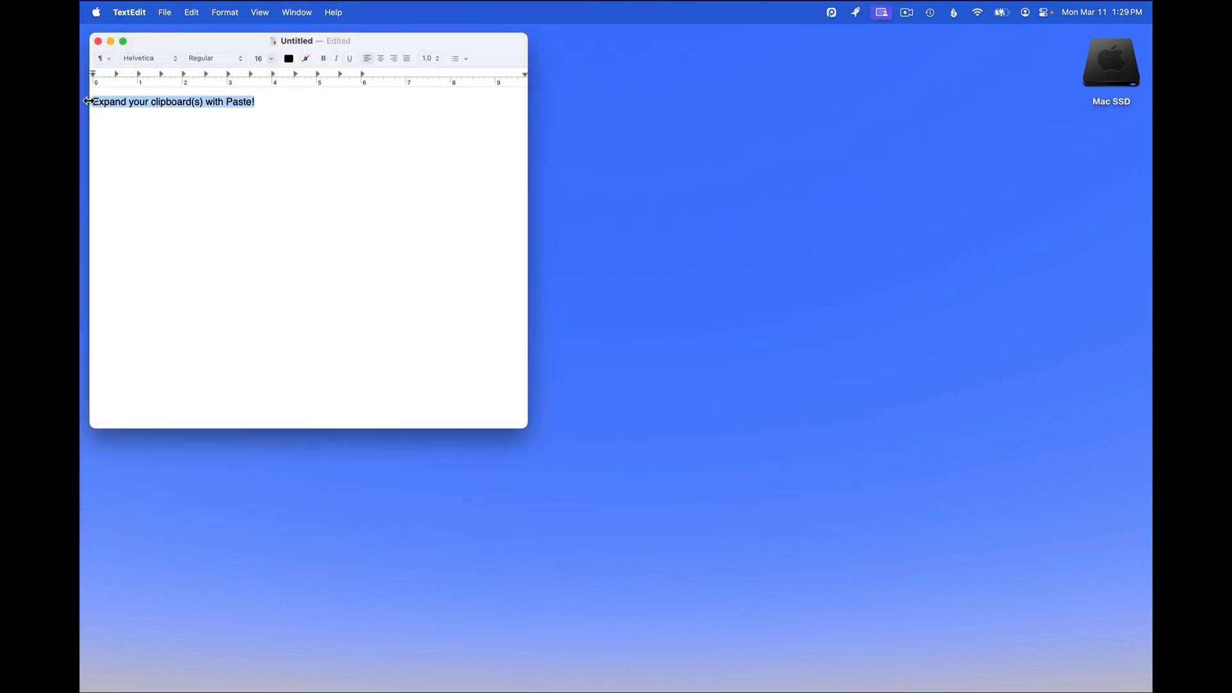
# Duplicate the sentence "Expand your clipboard(s) with Paste!" in the TextEdit document.
pyautogui.press('cmd+c')
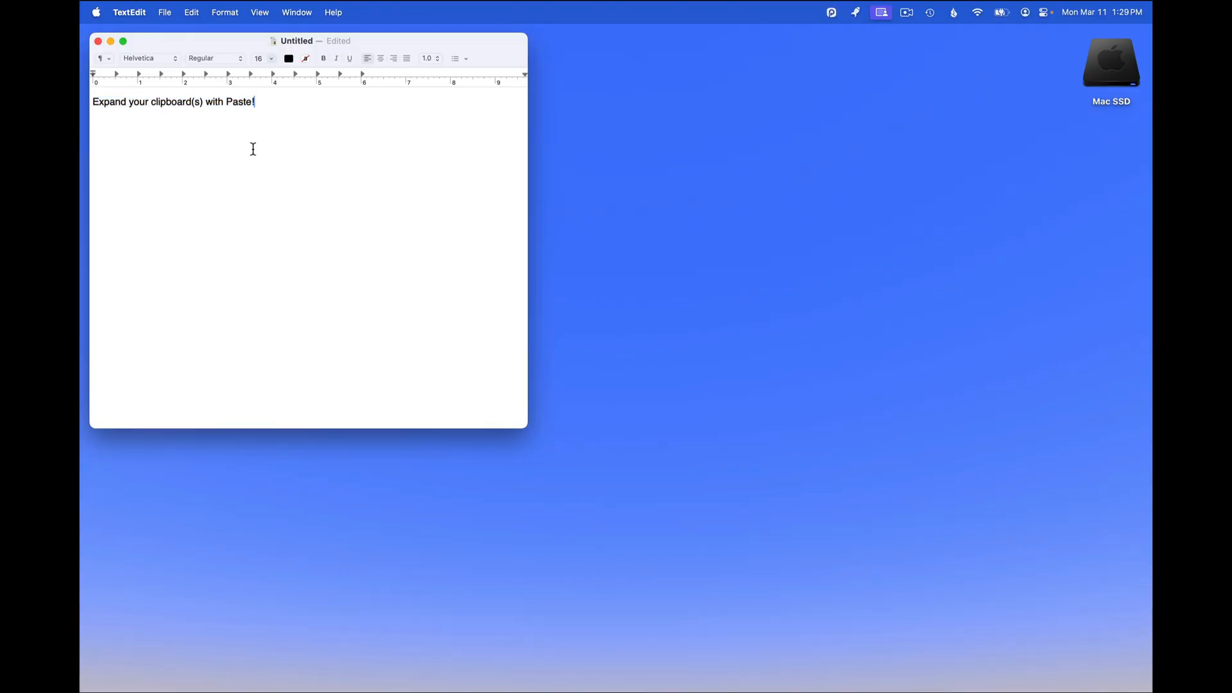
pyautogui.press('cmd+v')
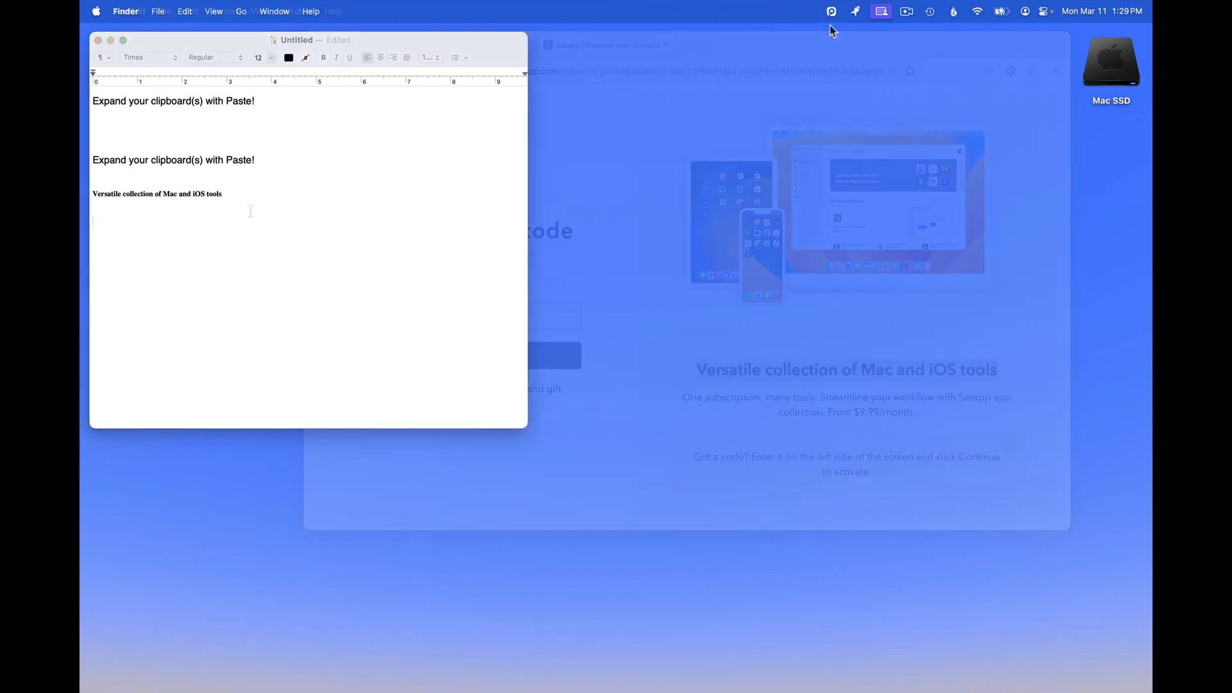
pyautogui.click(830, 12)
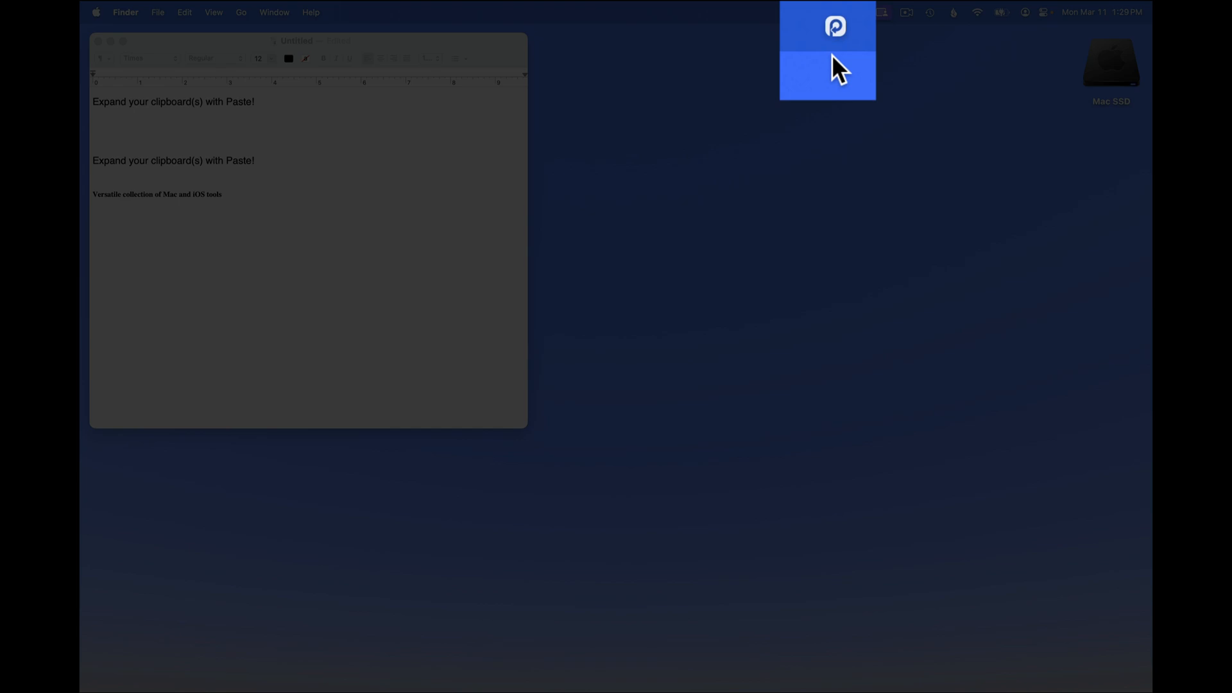
pyautogui.click(832, 13)
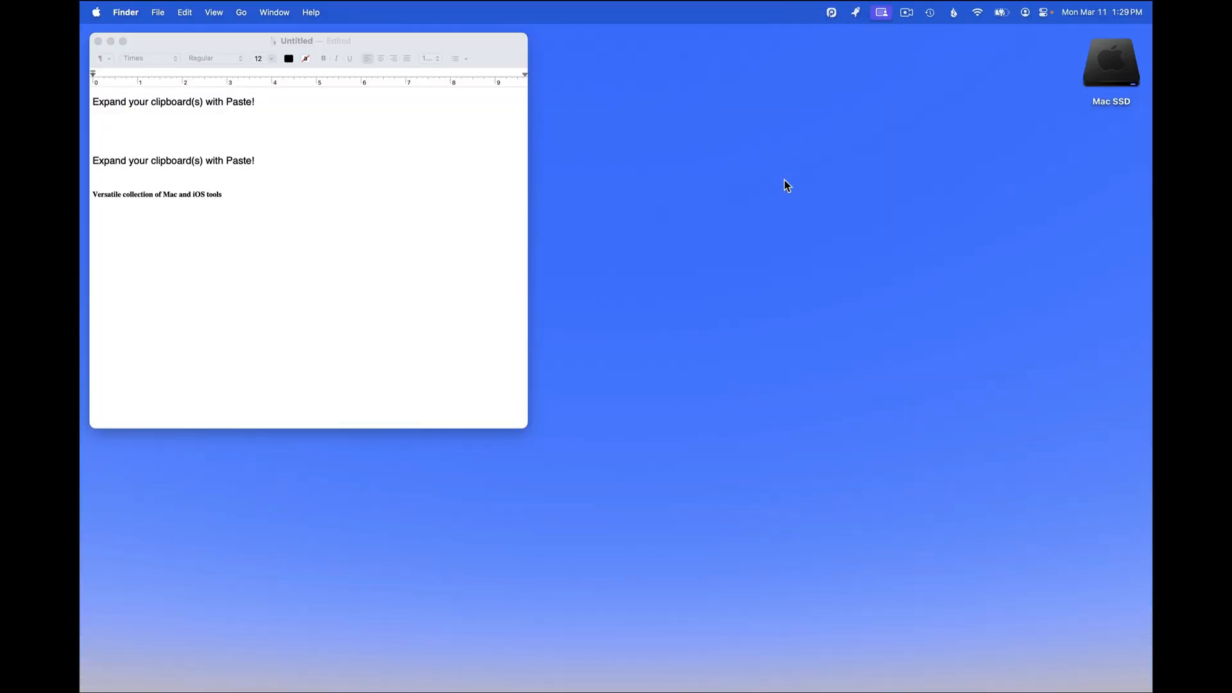
pyautogui.press('Shift+Cmd+V')
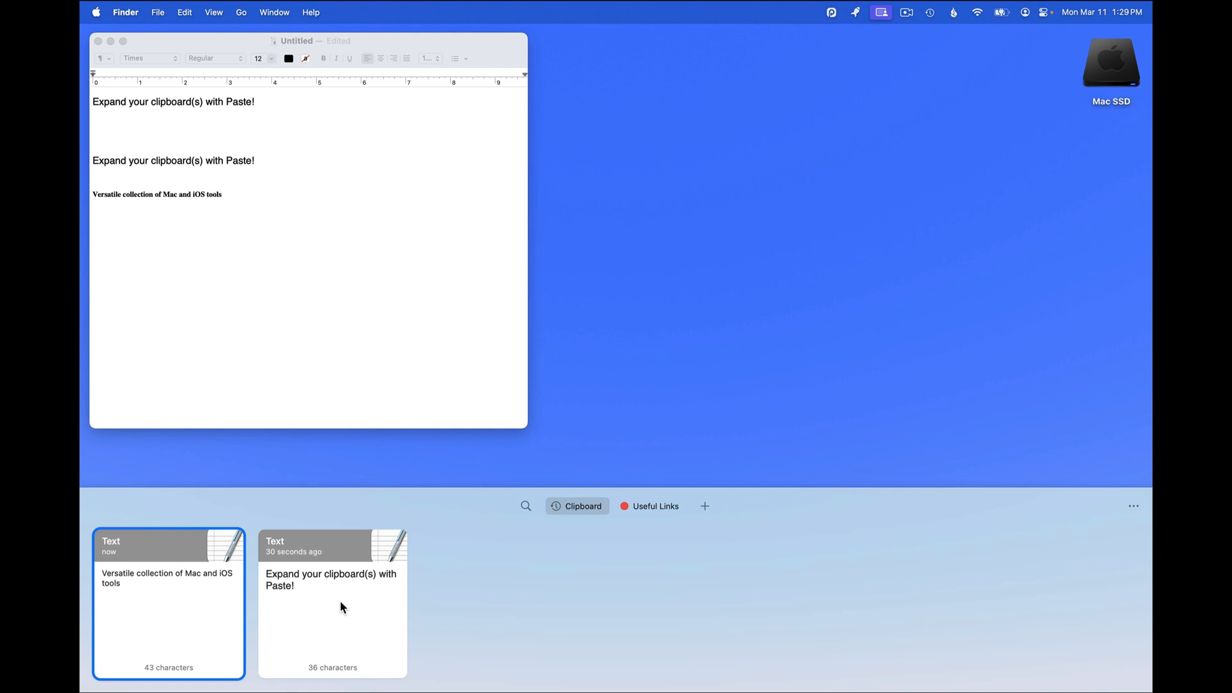
pyautogui.click(829, 12)
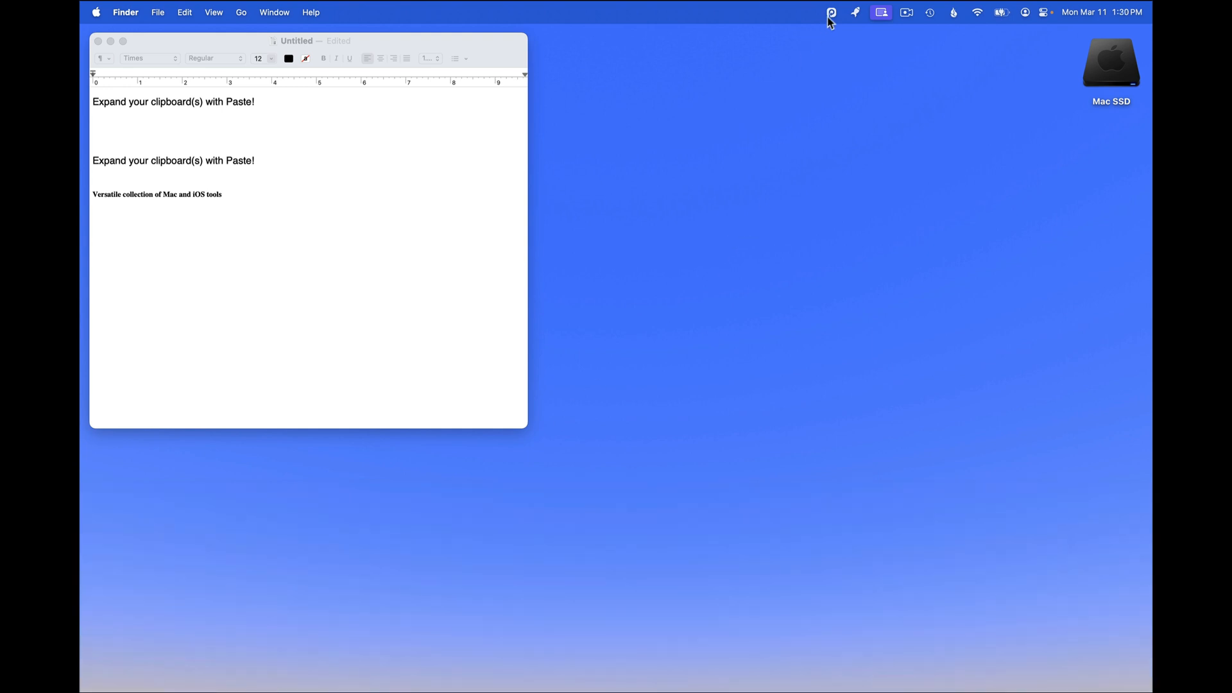
# In Paste Settings, try a year of history retention and set it back to a month.
pyautogui.click(829, 12)
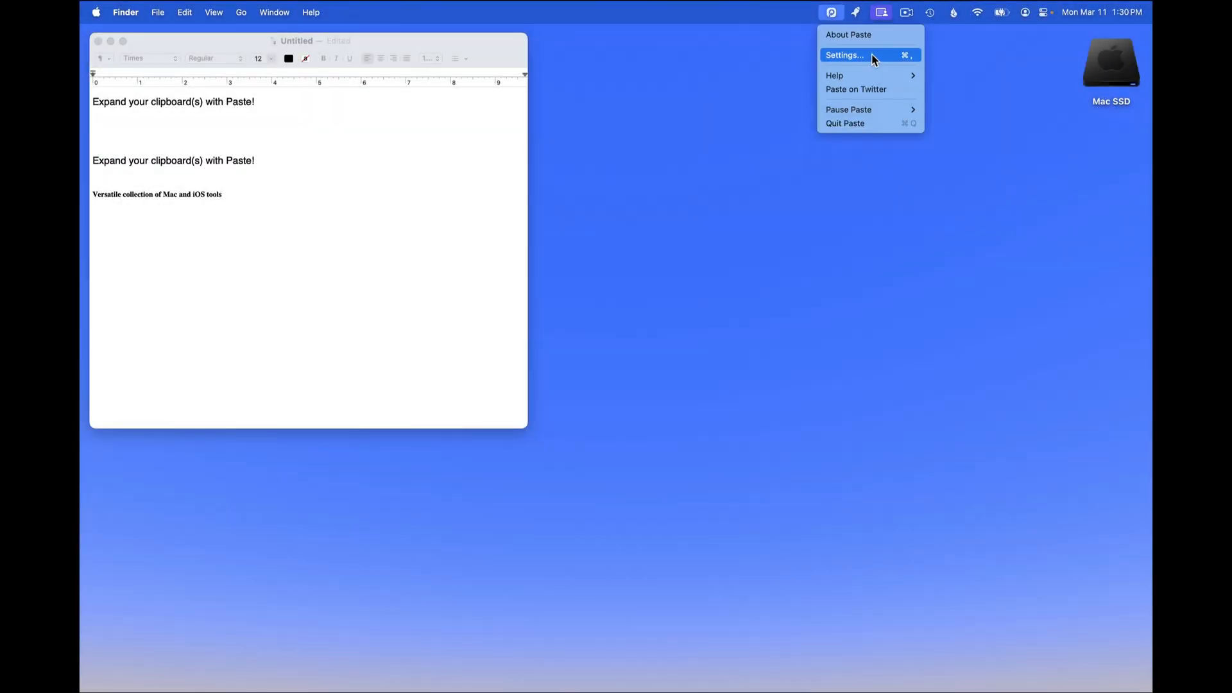
pyautogui.click(844, 54)
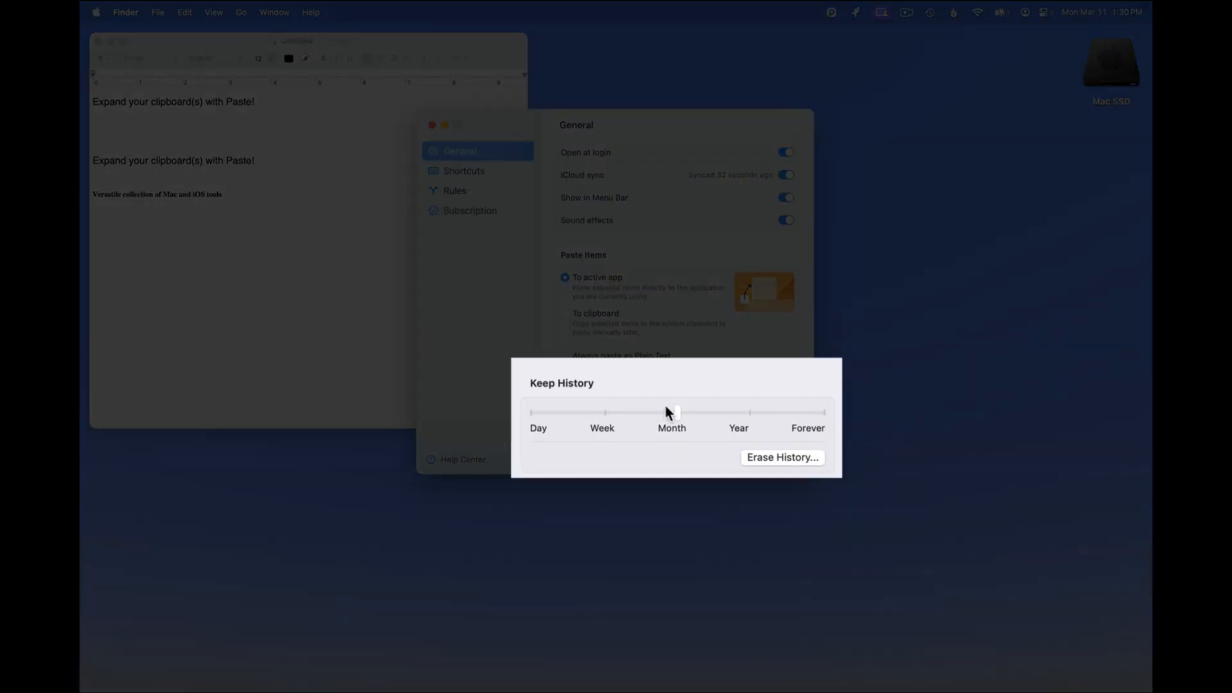
pyautogui.moveTo(674, 412); pyautogui.dragTo(748, 412)
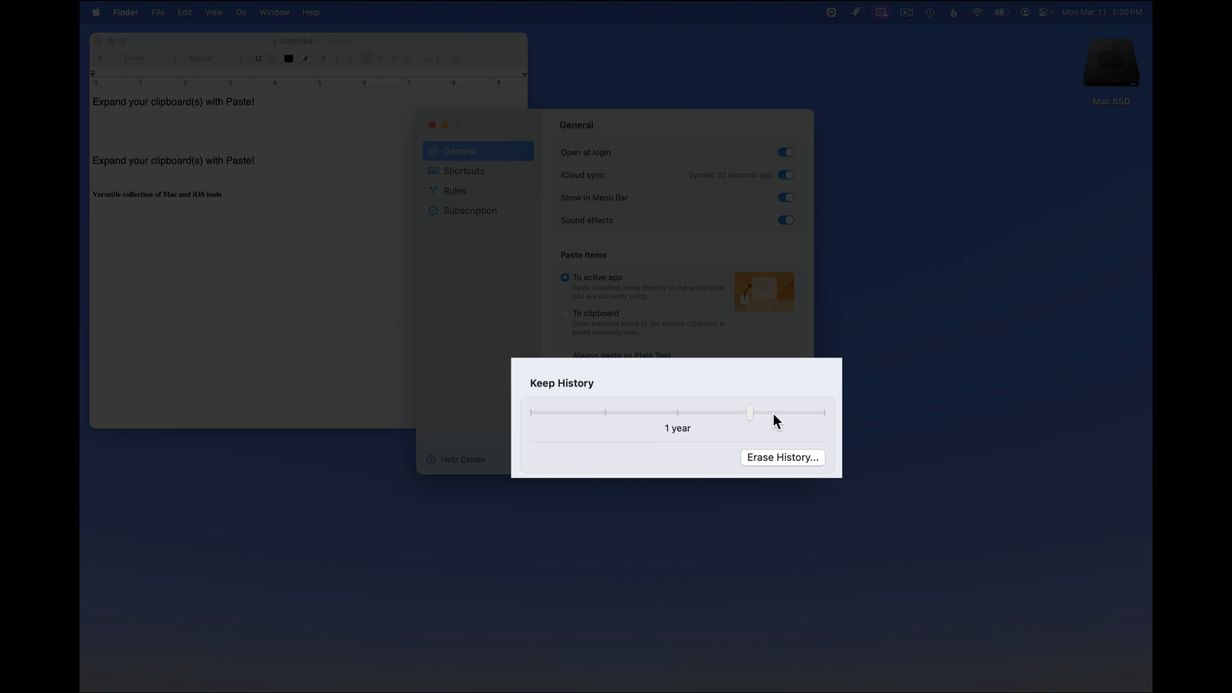
pyautogui.moveTo(747, 412); pyautogui.dragTo(789, 415)
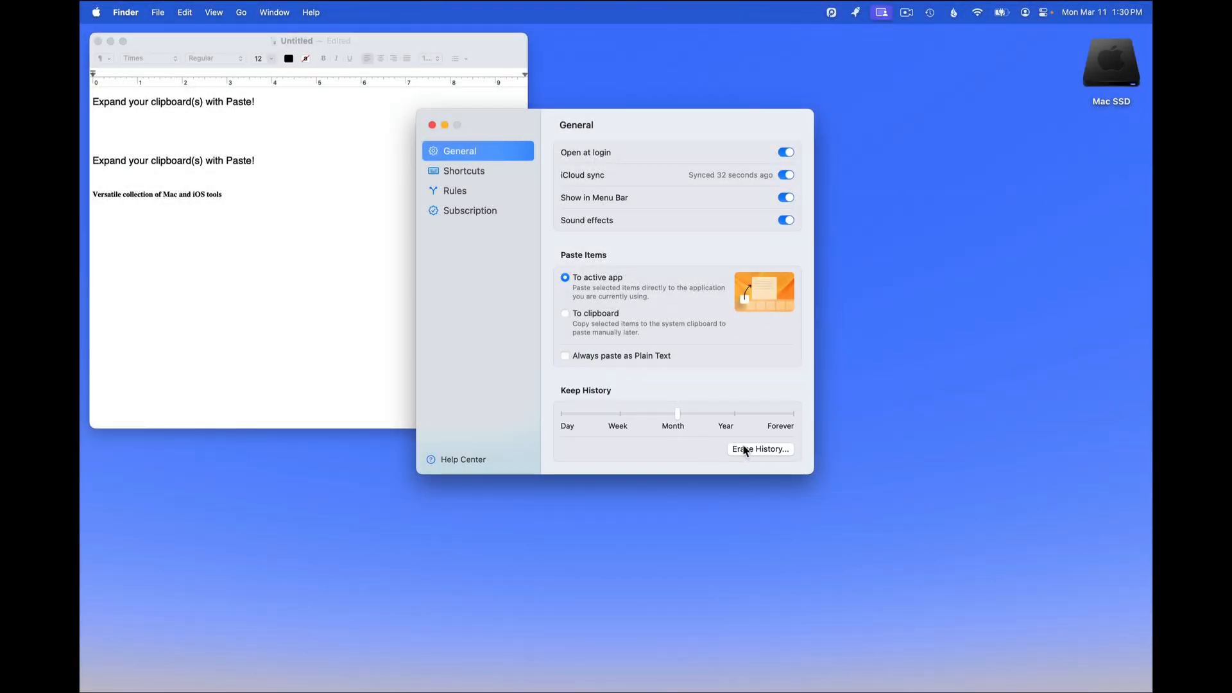
# Erase the entire clipboard history and confirm.
pyautogui.click(760, 449)
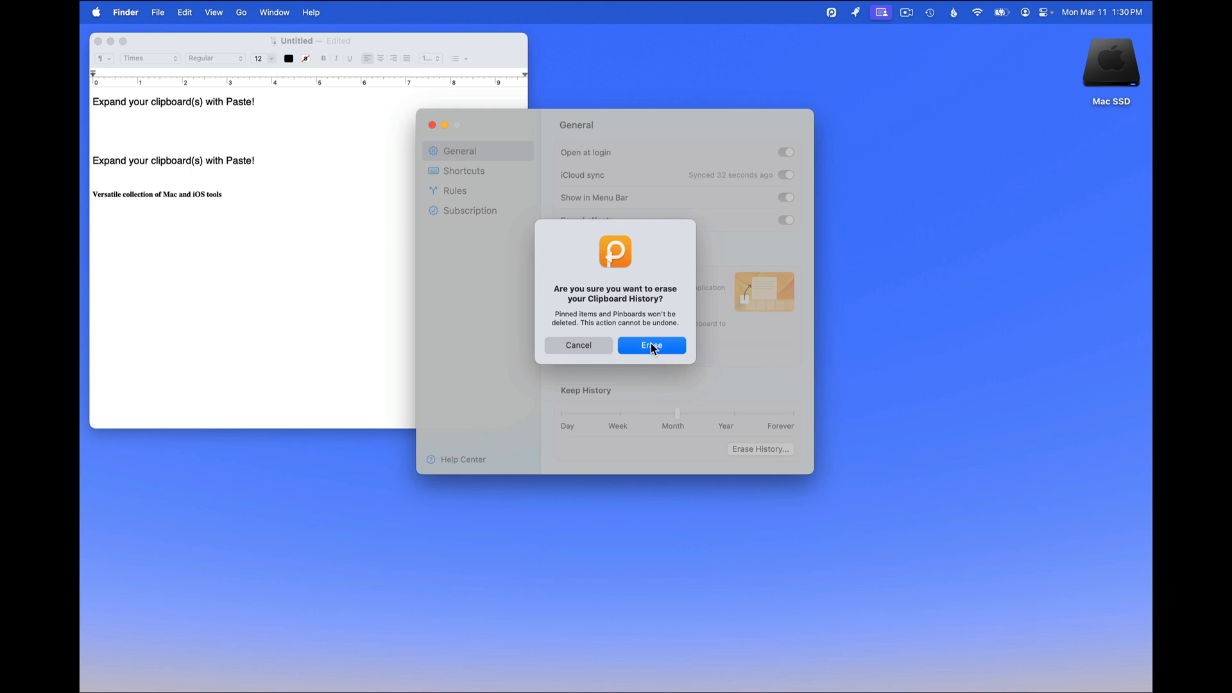
pyautogui.click(651, 345)
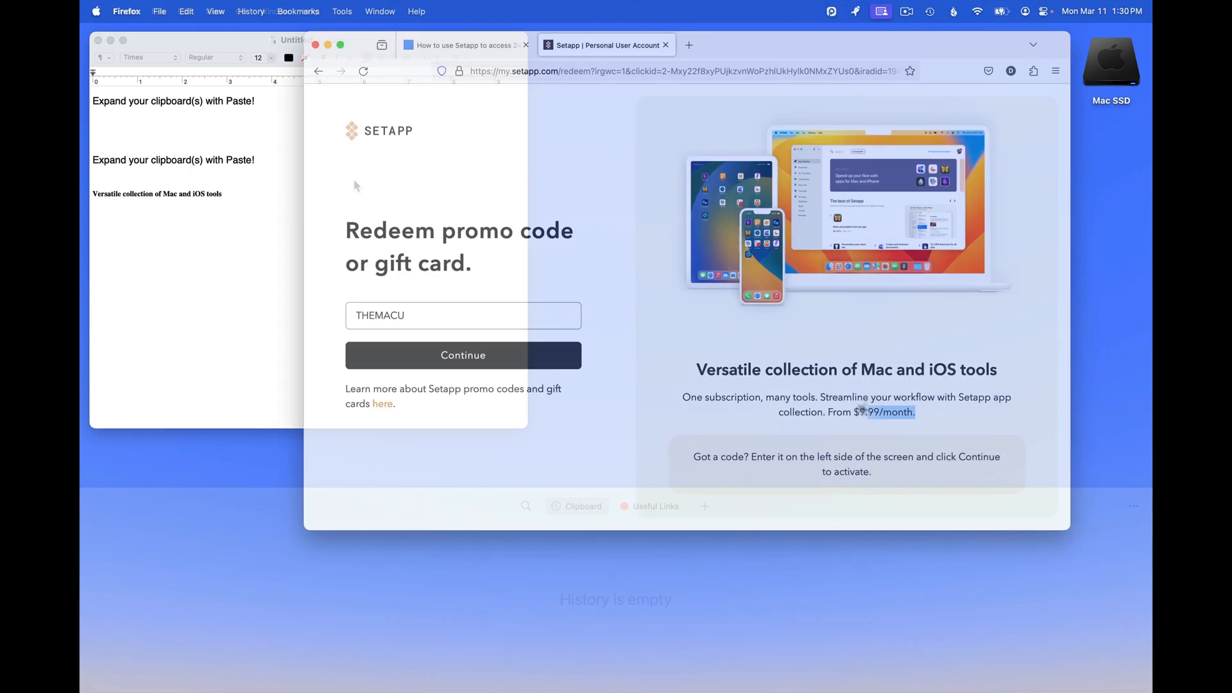
# Copy the Setapp subscription blurb, IMG_0194.jpeg and the jpgs folder into Paste's history.
pyautogui.press('cmd+c')
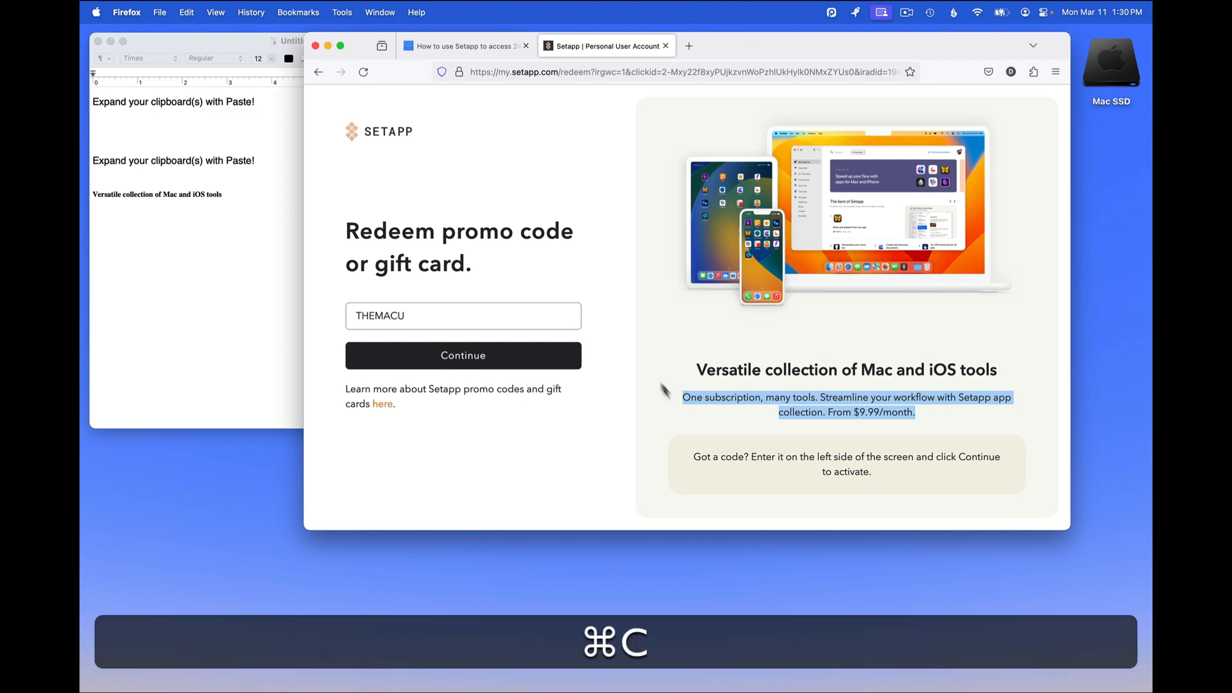
pyautogui.click(468, 46)
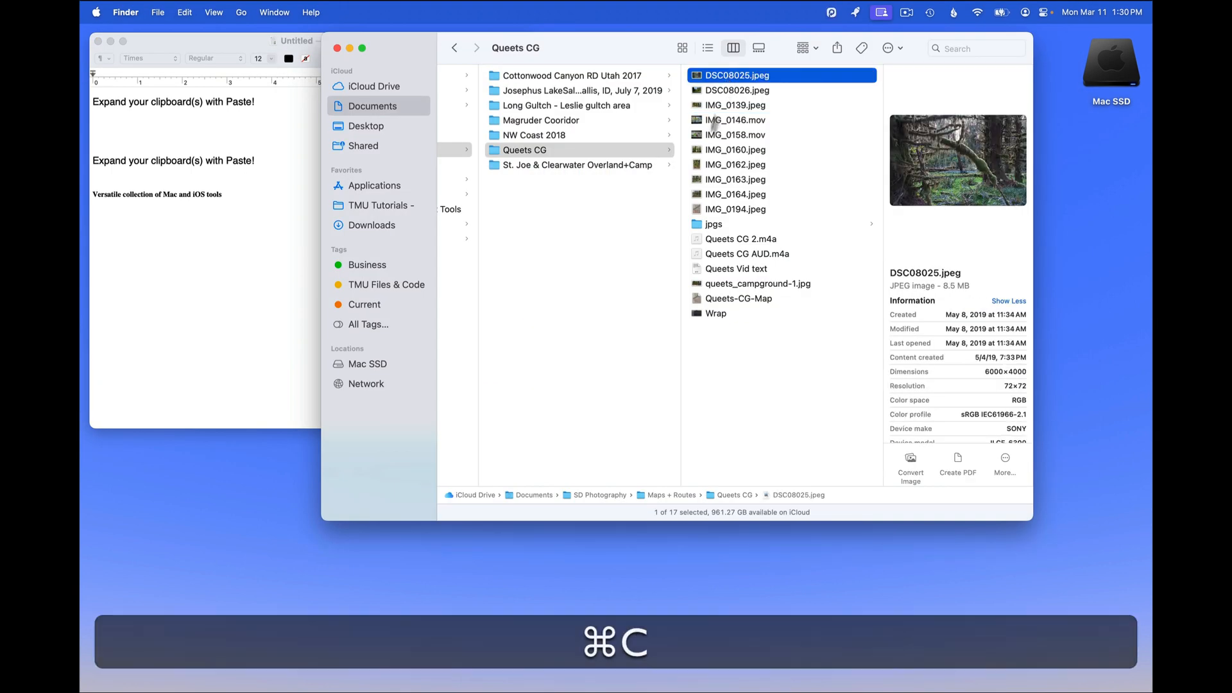
pyautogui.click(736, 209)
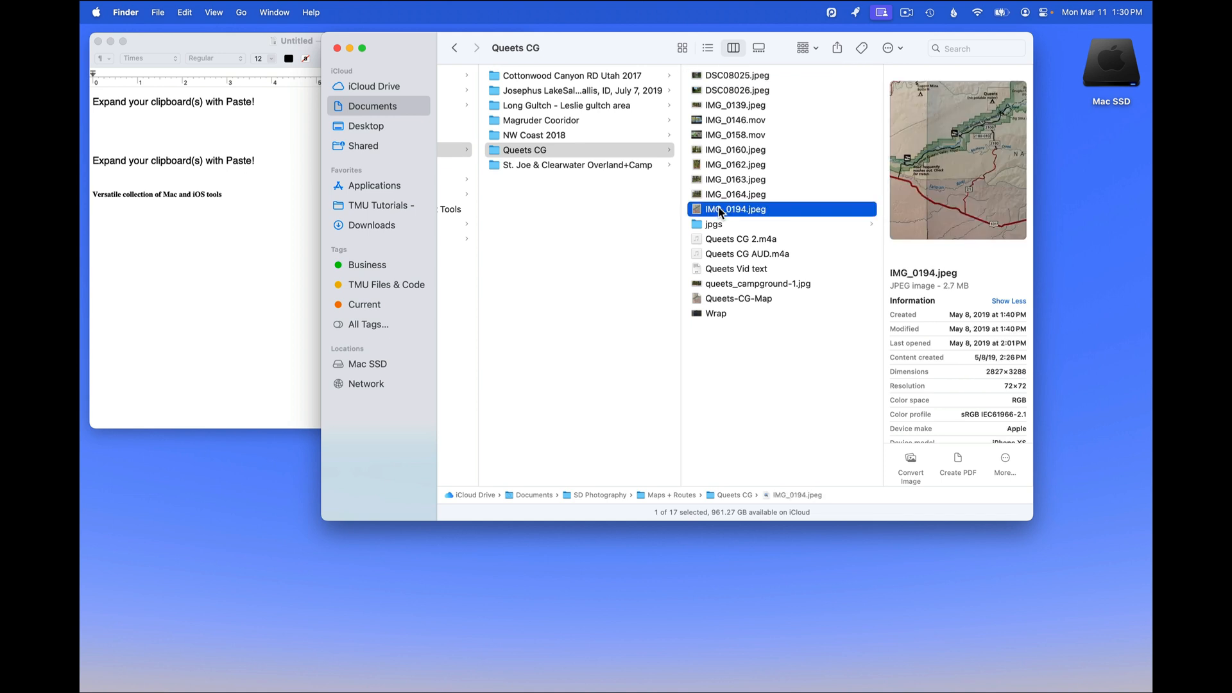
pyautogui.press('cmd')
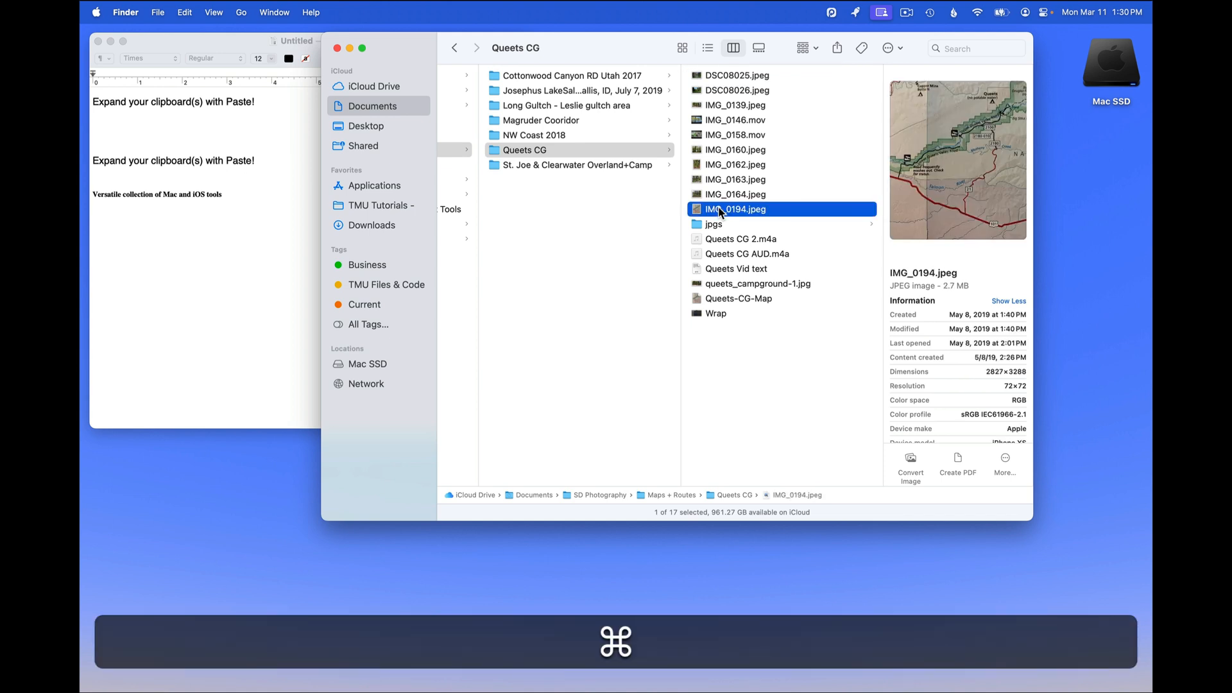
pyautogui.click(713, 224)
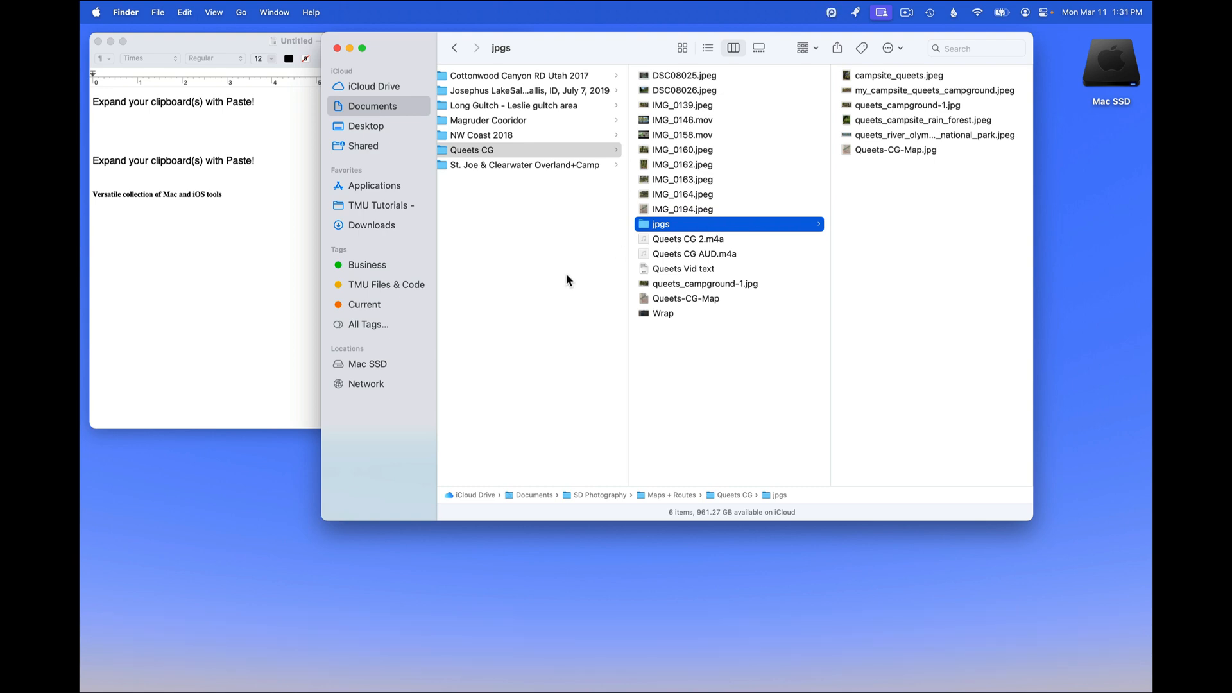
pyautogui.press('cmd+shift+v')
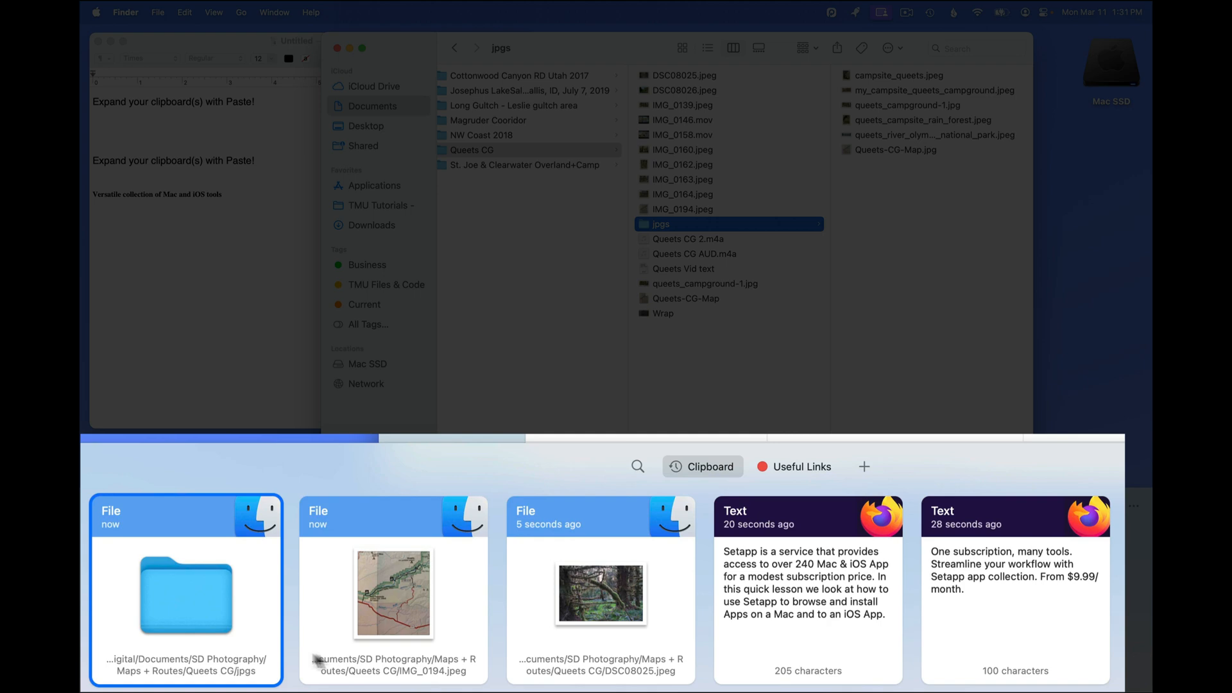
pyautogui.moveTo(781, 637)
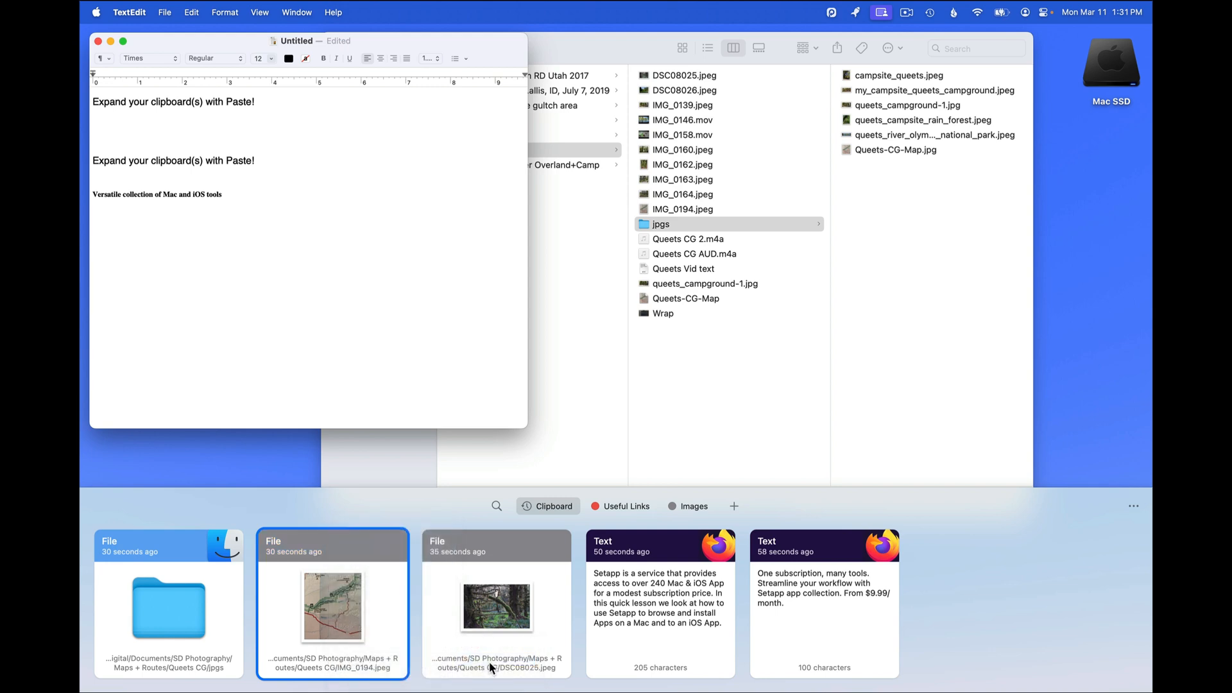
# Bring up the actions for the copied DSC08025.jpeg item to pin it to Images.
pyautogui.rightClick(170, 608)
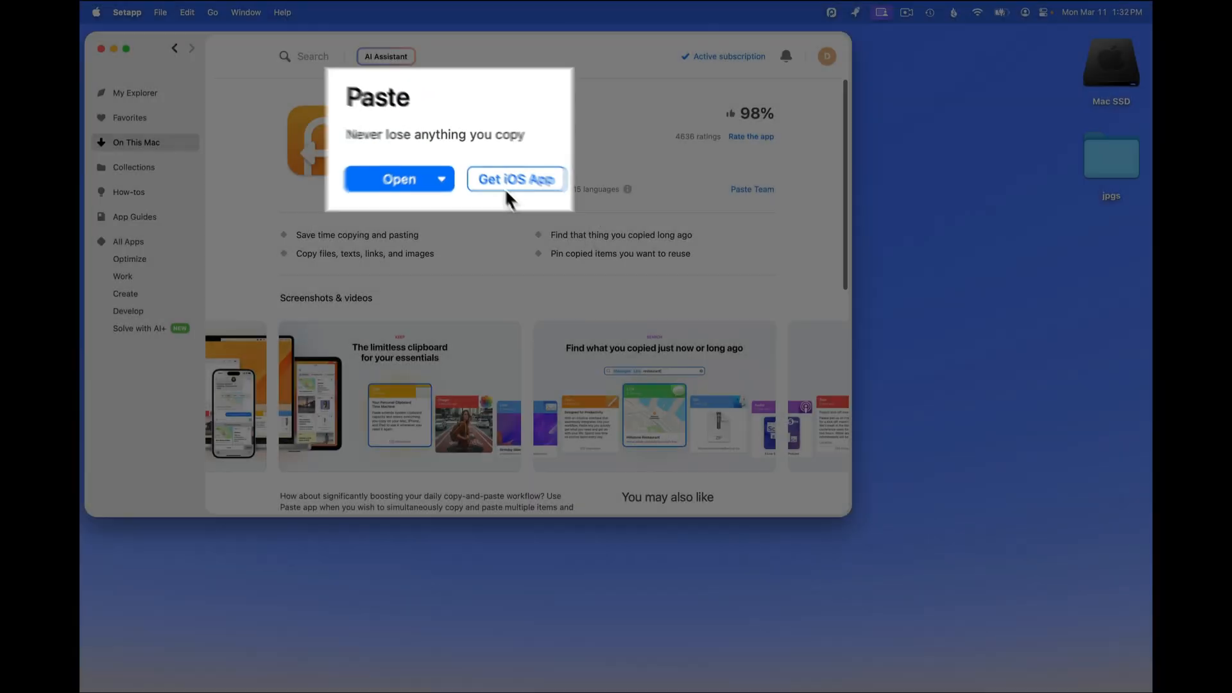
# Start Get iOS App for Paste and advance to the unlock full version step.
pyautogui.click(516, 178)
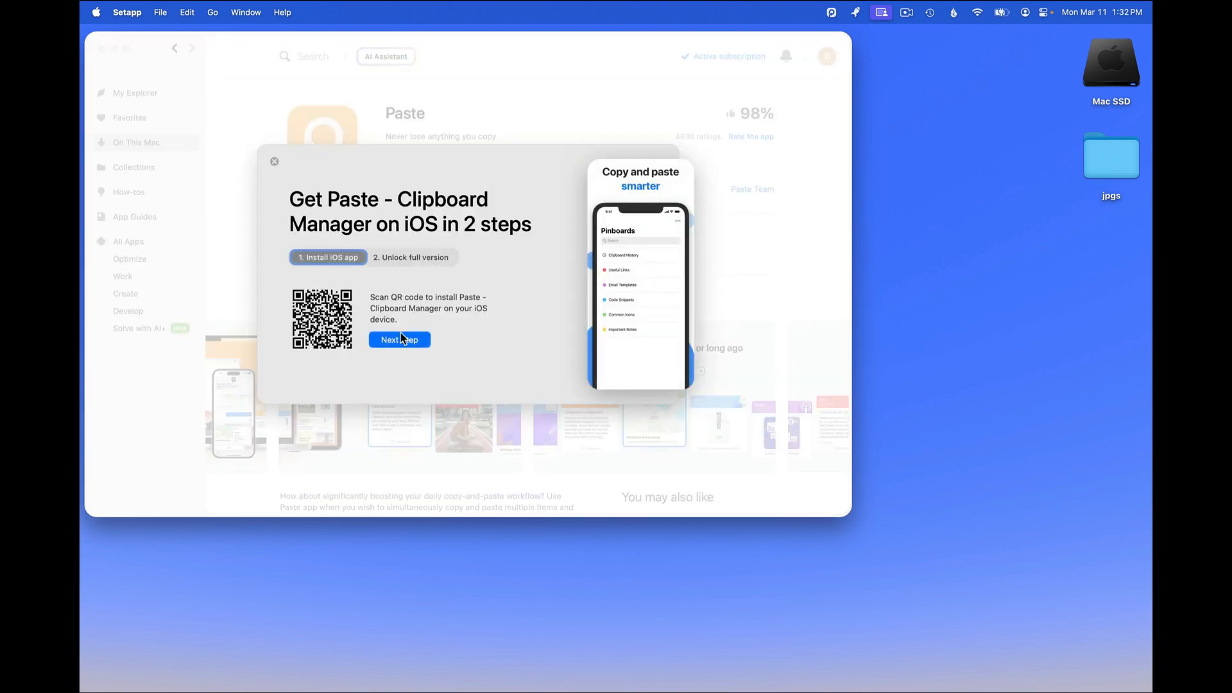
pyautogui.click(399, 339)
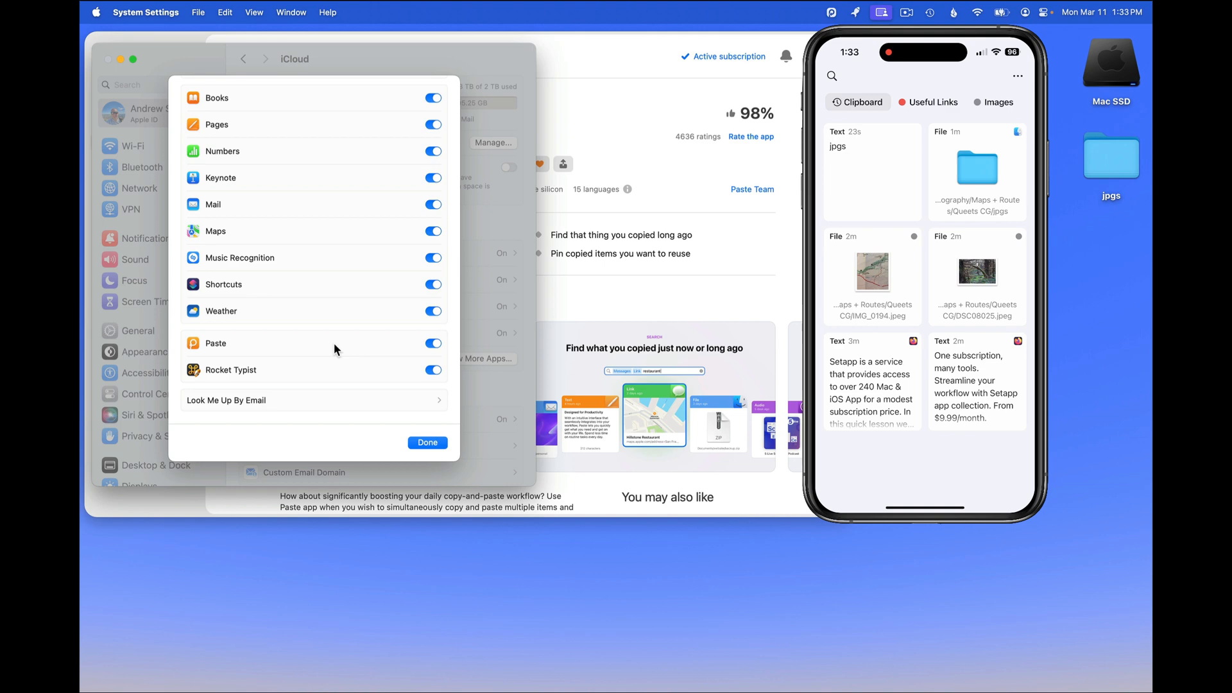
# Show the Paste shelf with the clipboard items synced through iCloud.
pyautogui.press('cmd+shift+v')
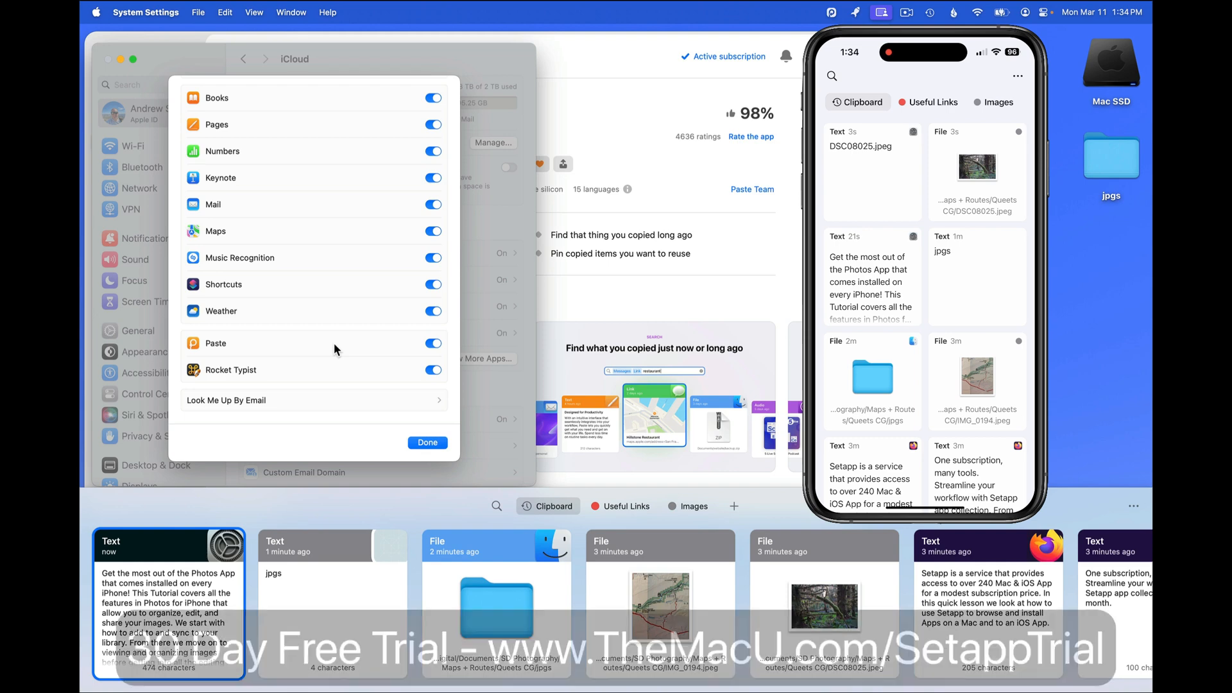
# Finish the iOS guide and land back on Paste's page in Setapp.
pyautogui.click(426, 442)
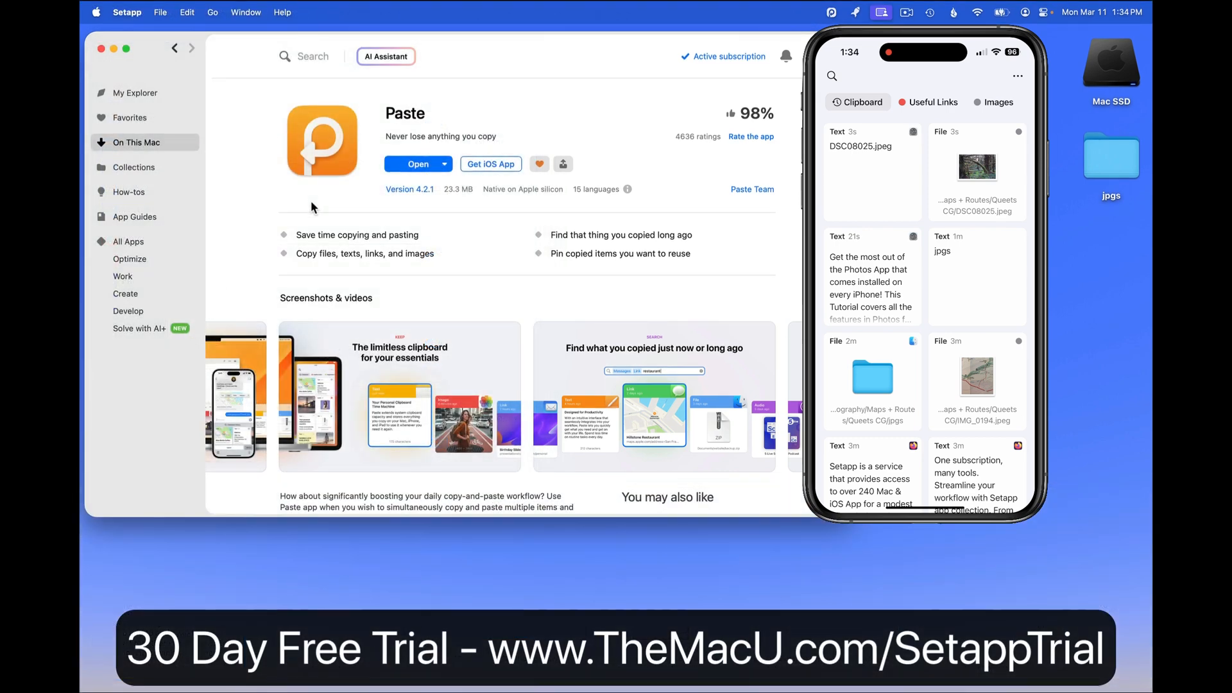